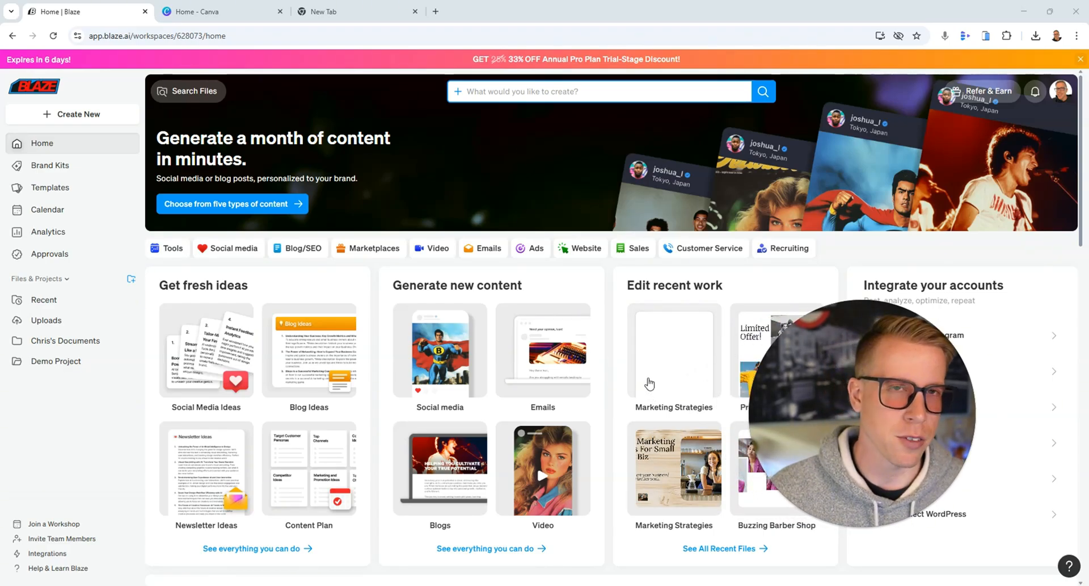
{"action": "mouse_move", "coordinate": [436, 283]}
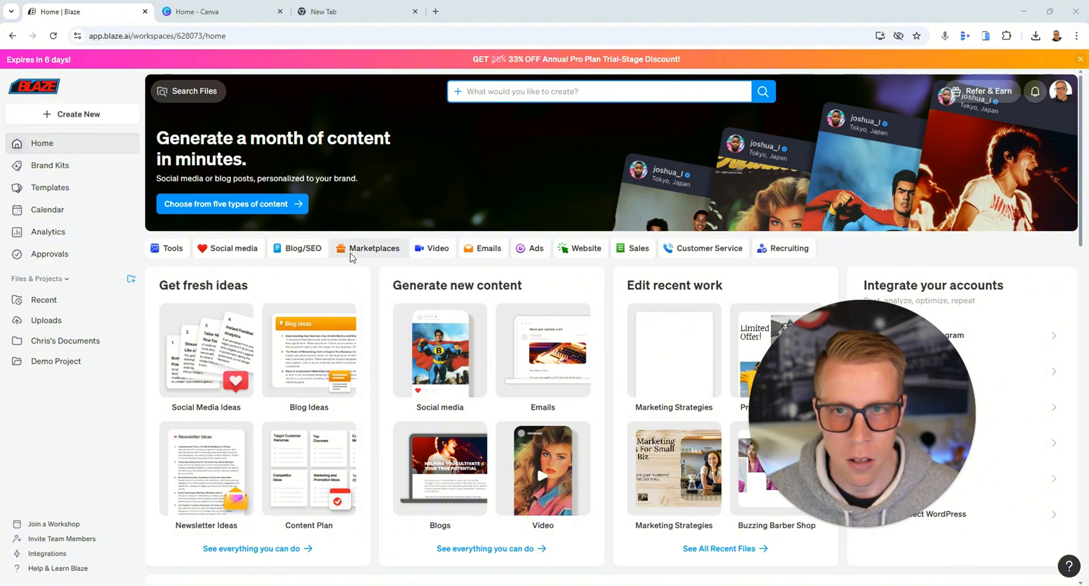
{"action": "mouse_move", "coordinate": [379, 274]}
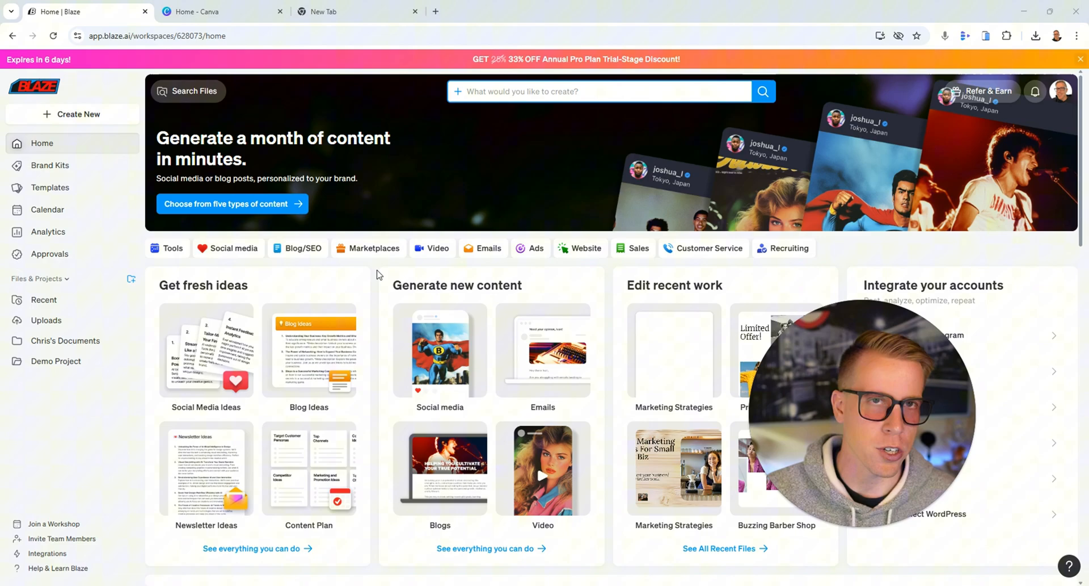
Step: Bring up the Canva AI design prompt page, then return to the Blaze home dashboard
{"action": "left_click", "coordinate": [208, 11]}
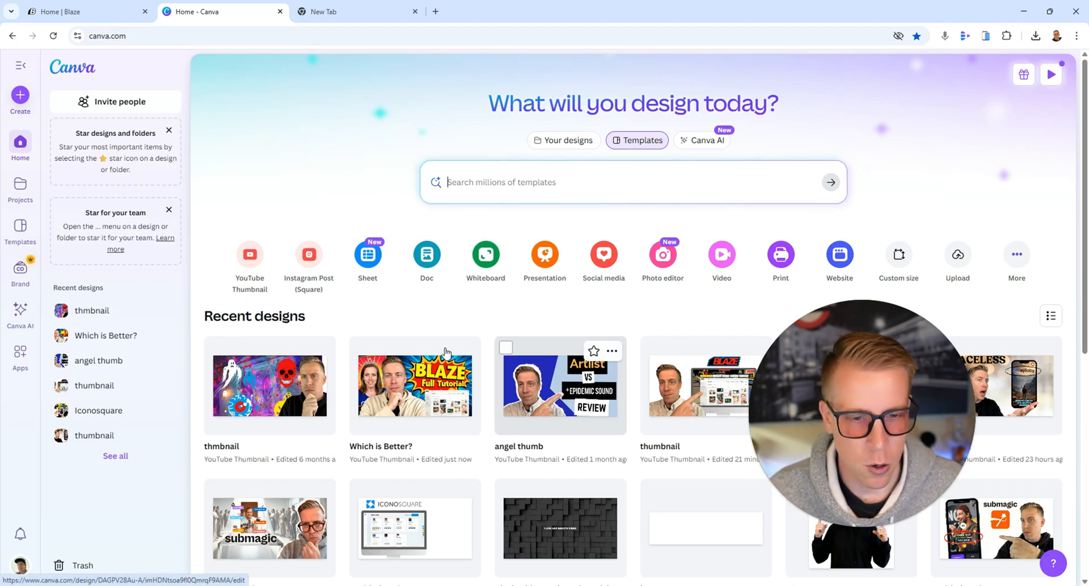
{"action": "mouse_move", "coordinate": [349, 330]}
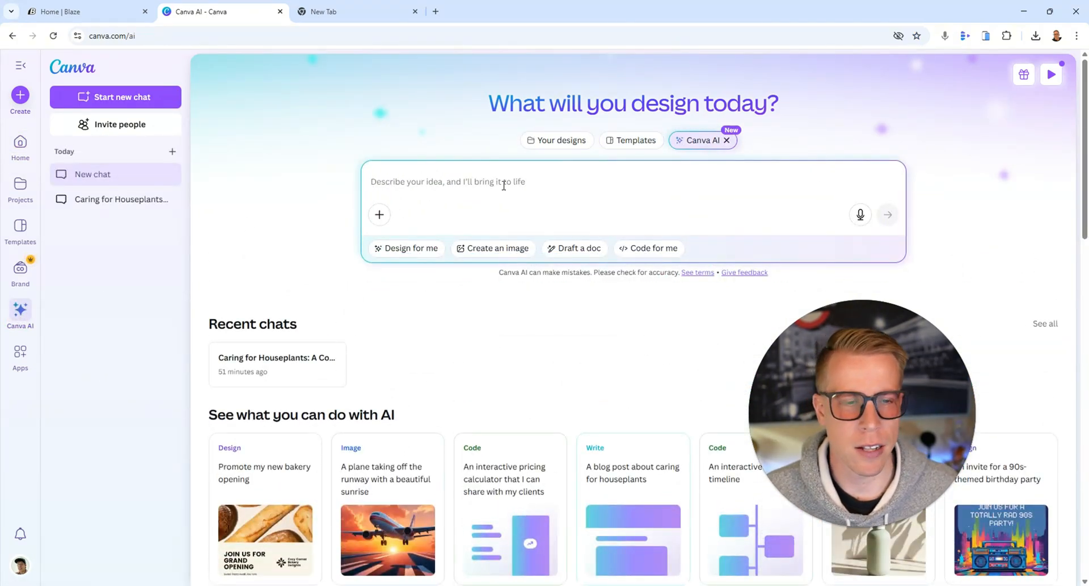
{"action": "mouse_move", "coordinate": [469, 52]}
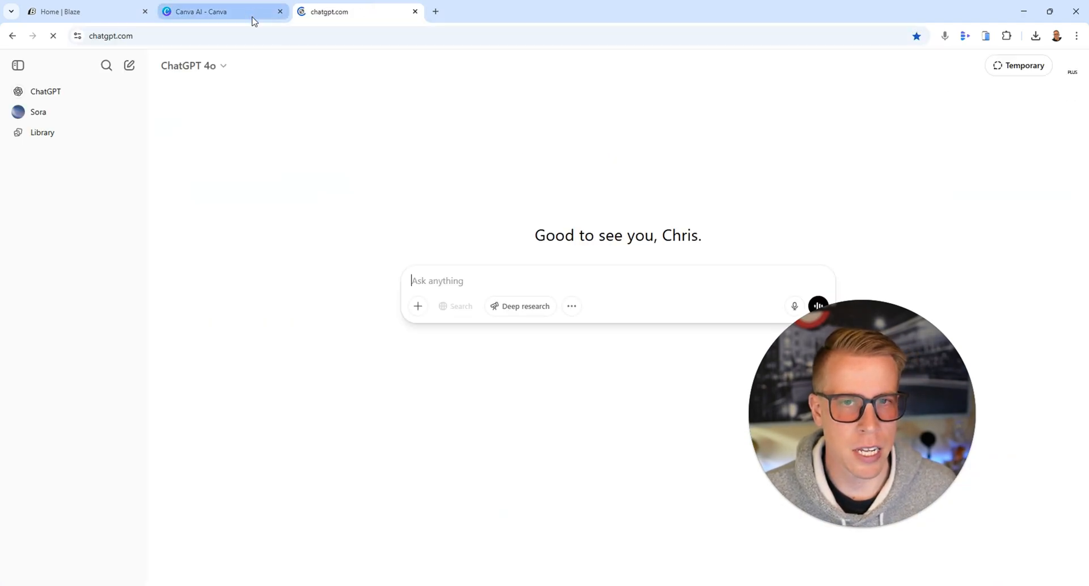
{"action": "left_click", "coordinate": [222, 12]}
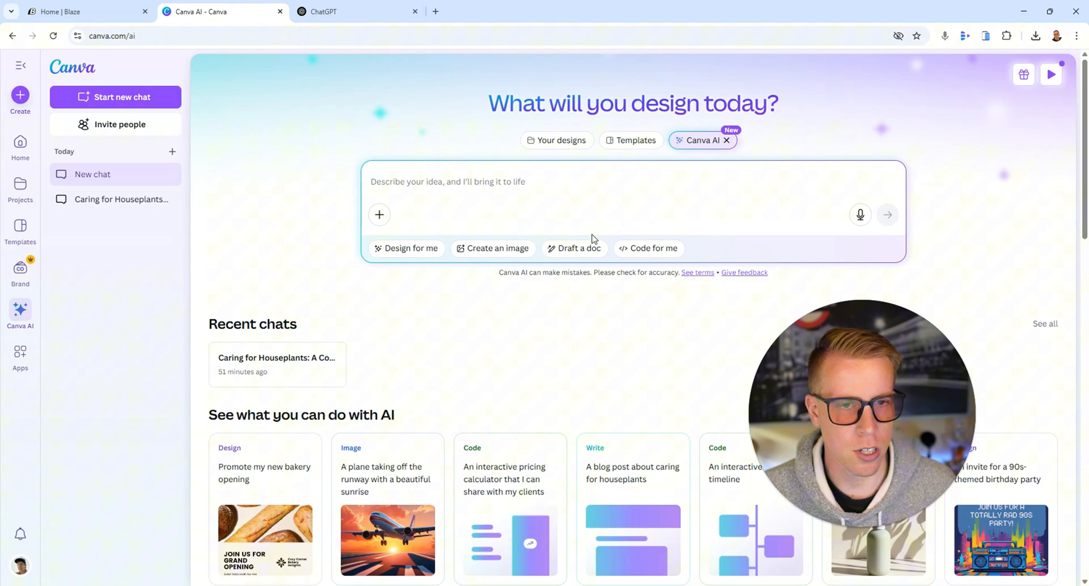
{"action": "scroll", "scroll_direction": "down", "scroll_amount": 3}
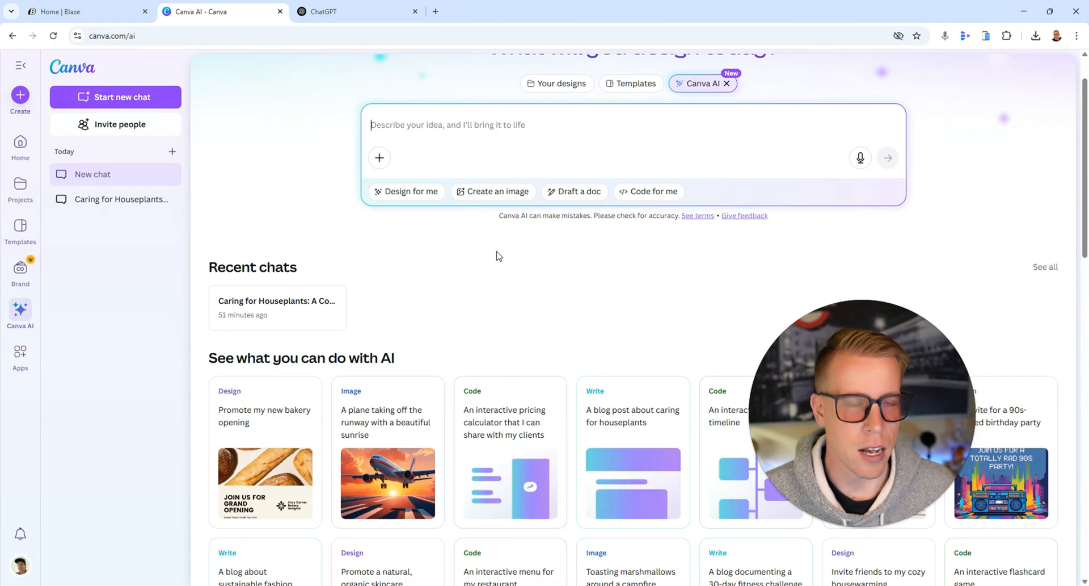
{"action": "left_click", "coordinate": [88, 11]}
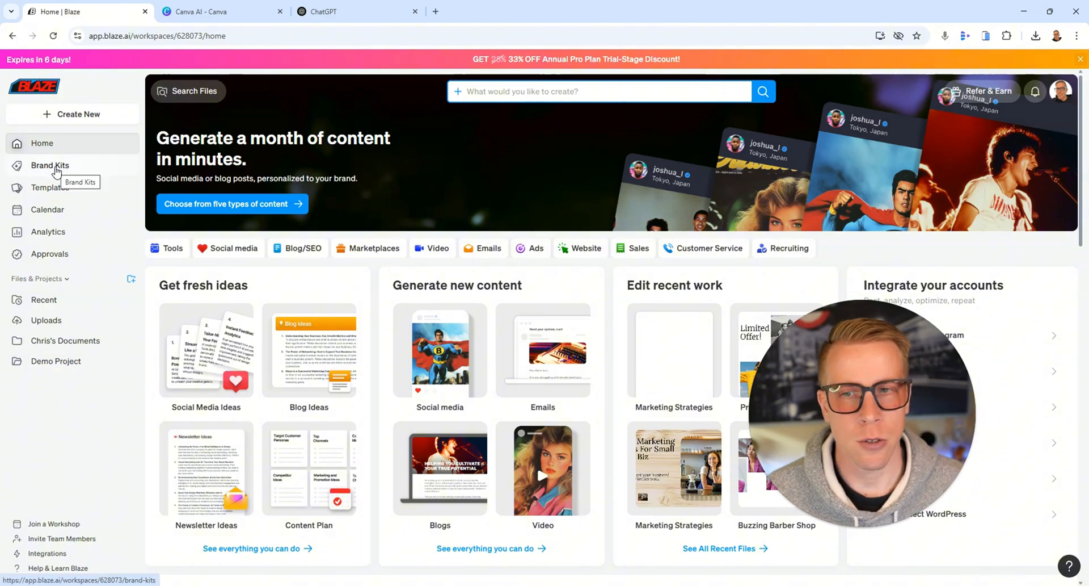
Step: View the Brand Kits page with the Minn Media kit, then go back to Home
{"action": "left_click", "coordinate": [50, 166]}
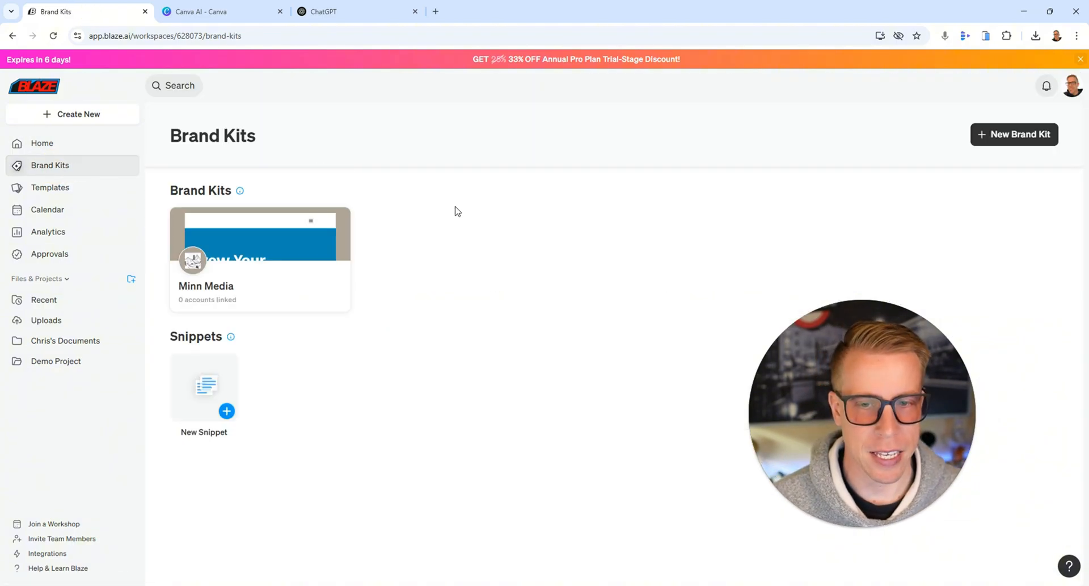
{"action": "mouse_move", "coordinate": [295, 308]}
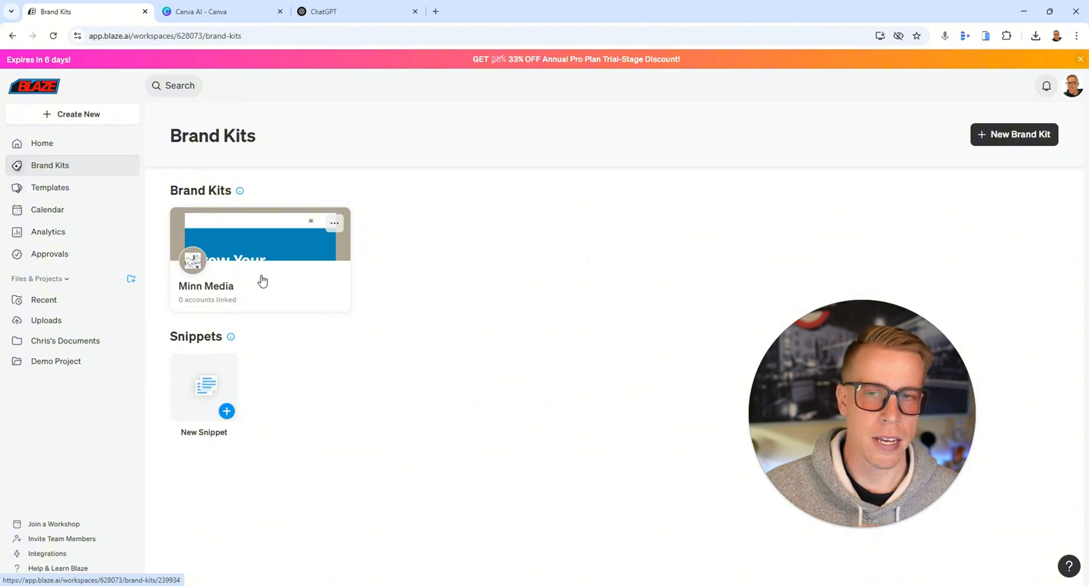
{"action": "mouse_move", "coordinate": [66, 165]}
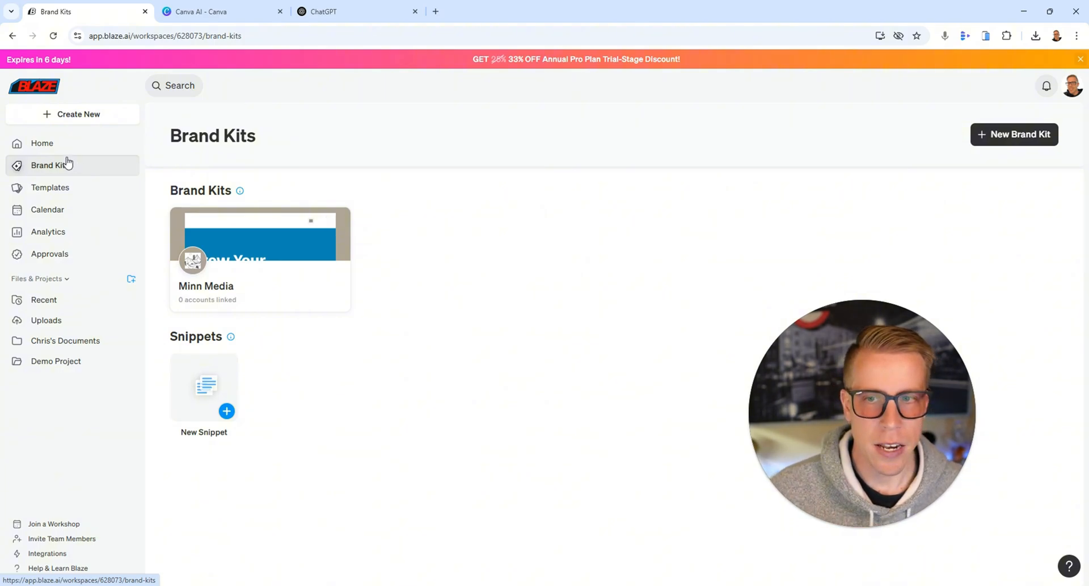
{"action": "left_click", "coordinate": [42, 143]}
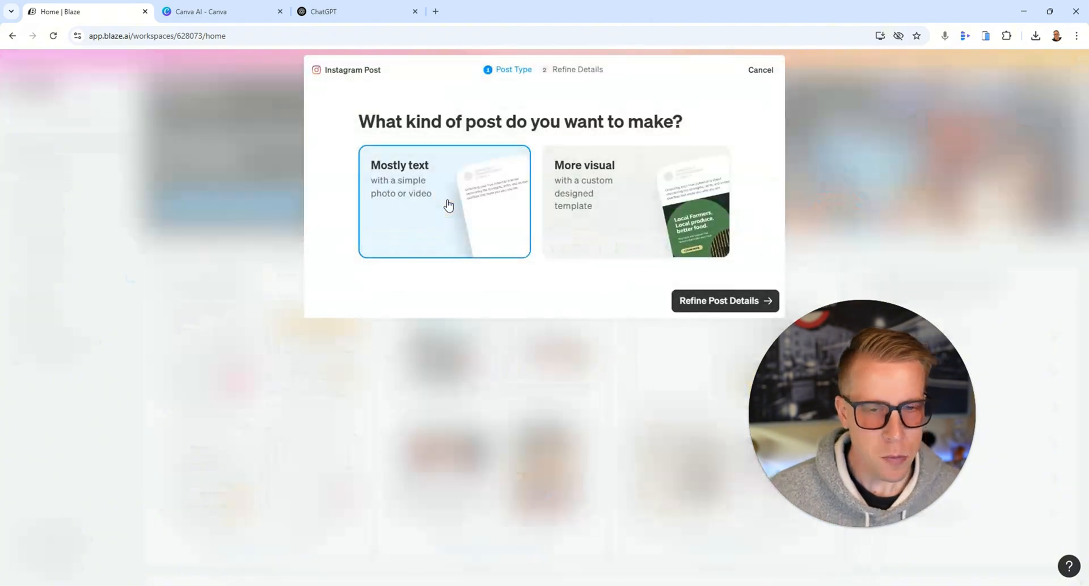
Step: Choose a Mostly text Instagram post, keep the suggested topic and Portrait ratio, and refine details
{"action": "left_click", "coordinate": [725, 300]}
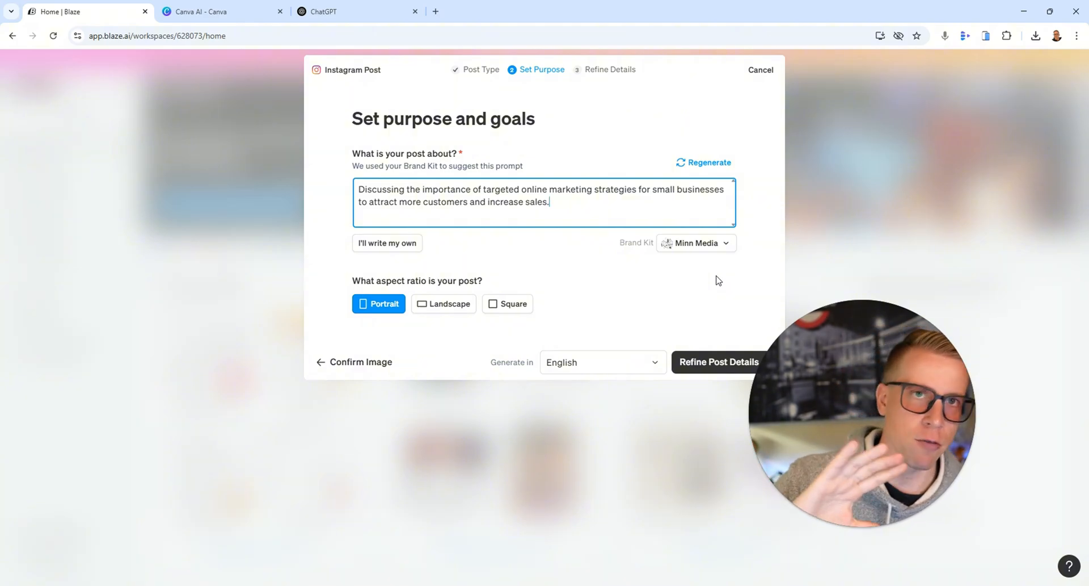
{"action": "mouse_move", "coordinate": [827, 359]}
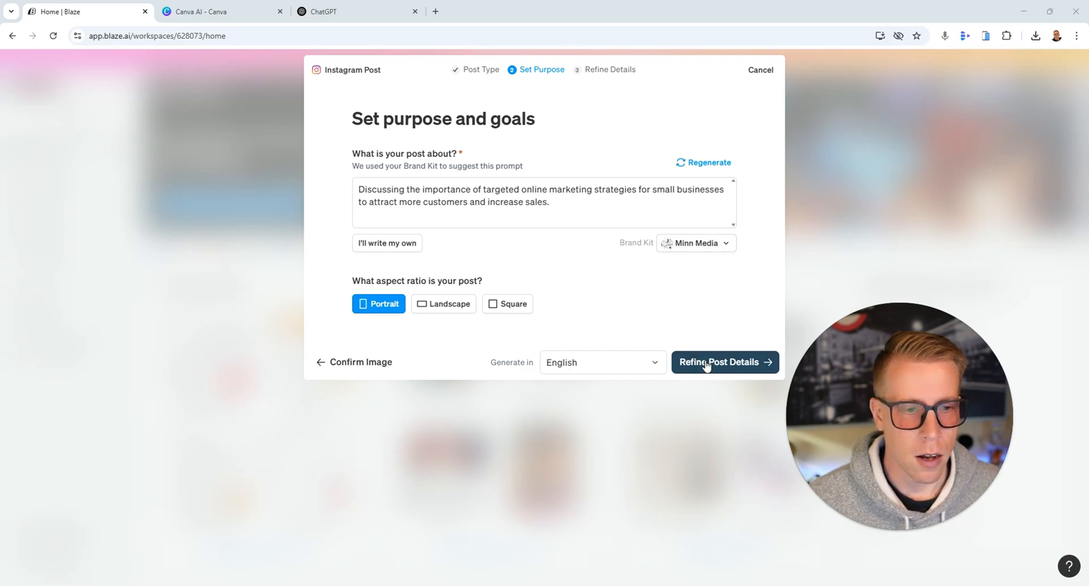
{"action": "left_click", "coordinate": [726, 362]}
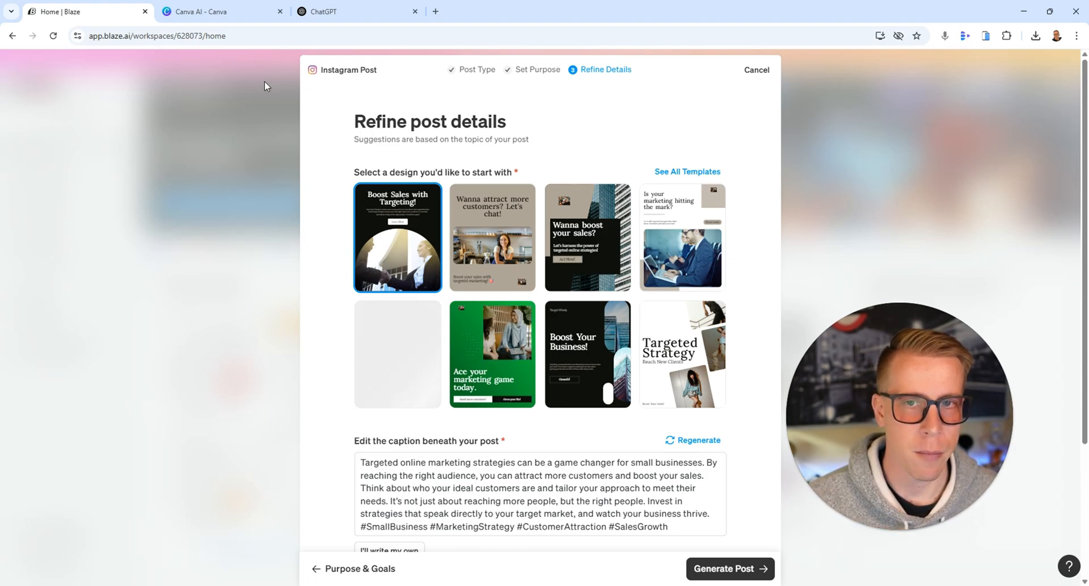
{"action": "left_click", "coordinate": [223, 11]}
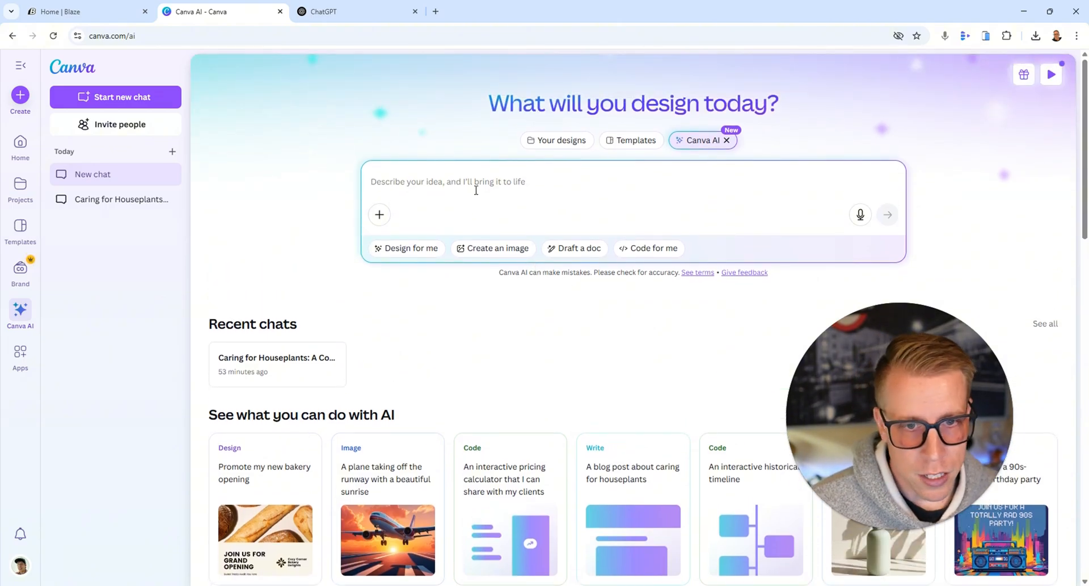
{"action": "scroll", "scroll_direction": "down", "scroll_amount": 3}
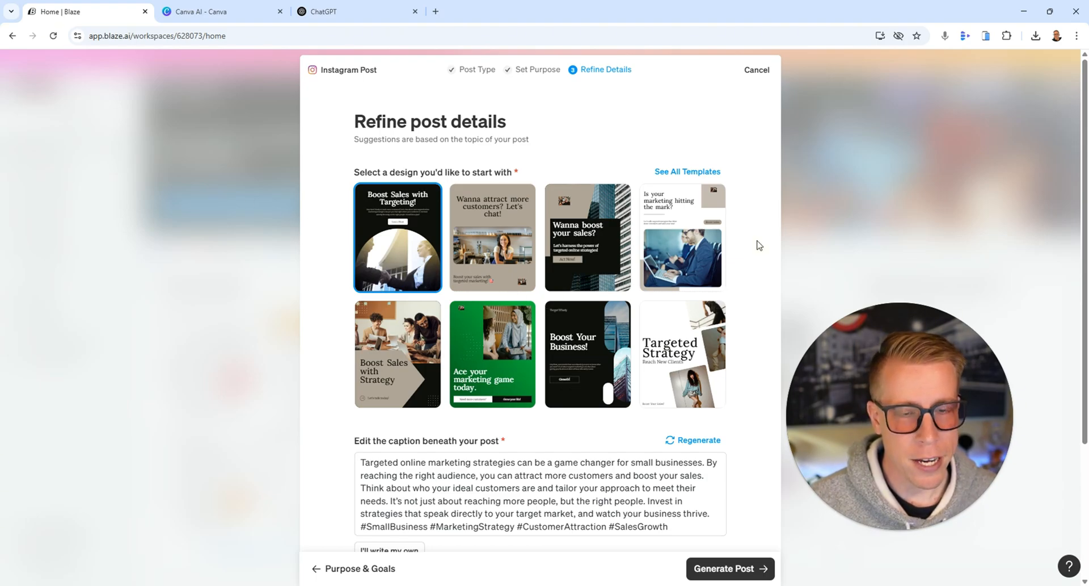
{"action": "scroll", "scroll_direction": "down", "scroll_amount": 3}
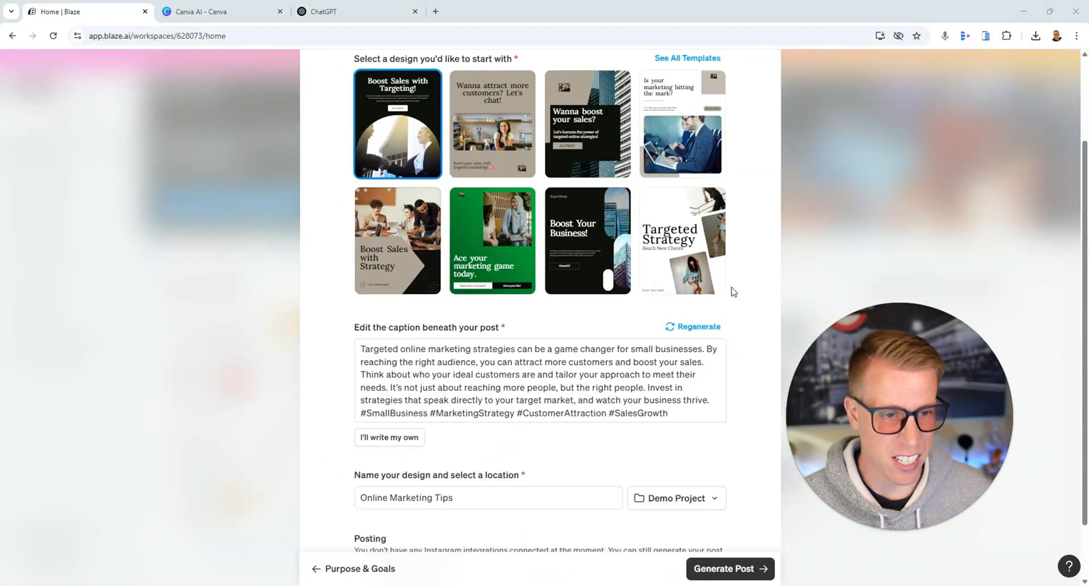
{"action": "mouse_move", "coordinate": [556, 247]}
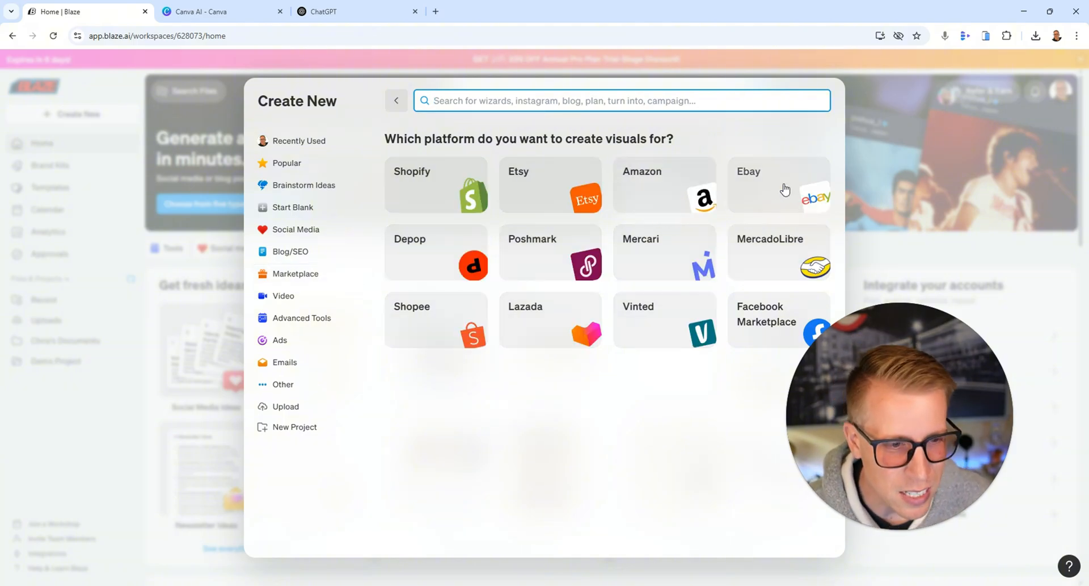
{"action": "mouse_move", "coordinate": [420, 176]}
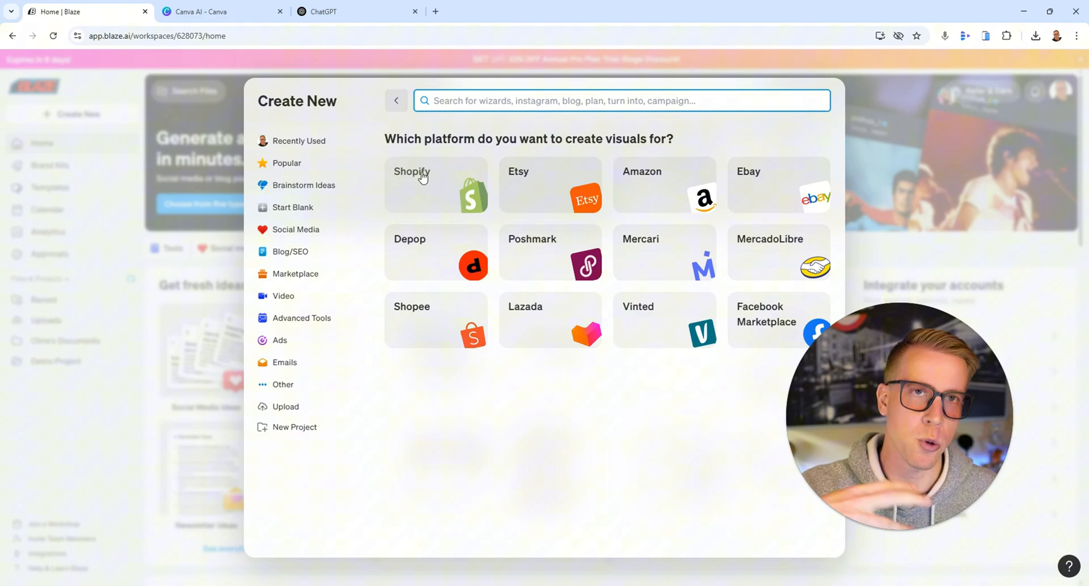
{"action": "mouse_move", "coordinate": [865, 268]}
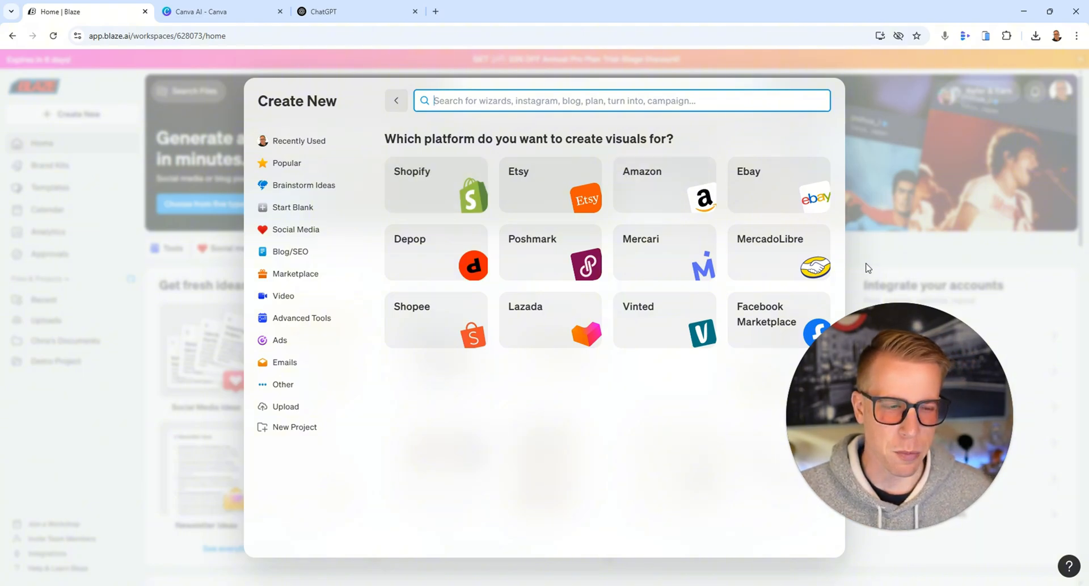
{"action": "mouse_move", "coordinate": [914, 271]}
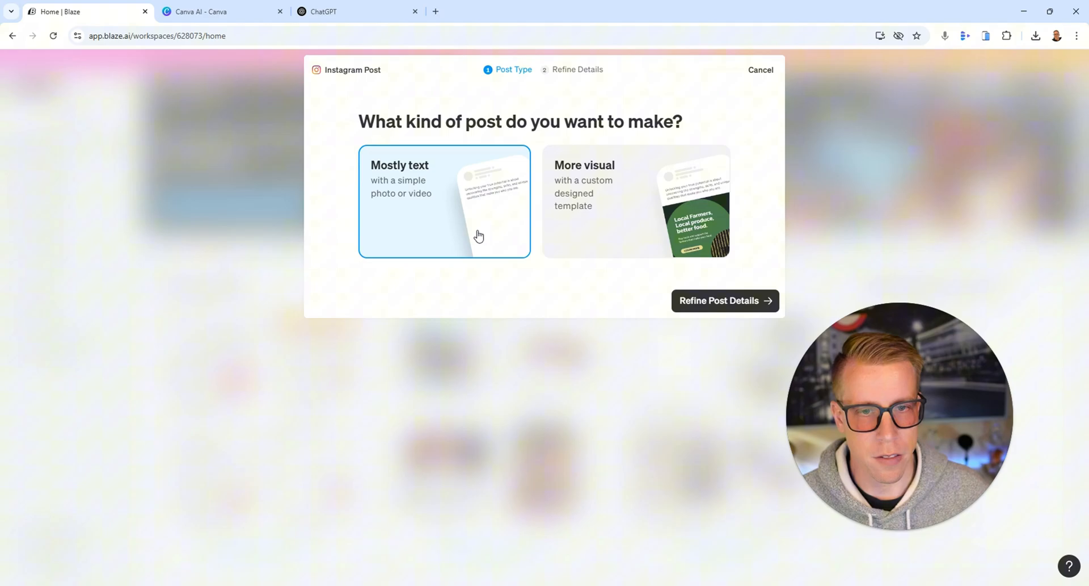
Step: Continue the Mostly text post setup through purpose to the design and caption suggestions
{"action": "left_click", "coordinate": [725, 300]}
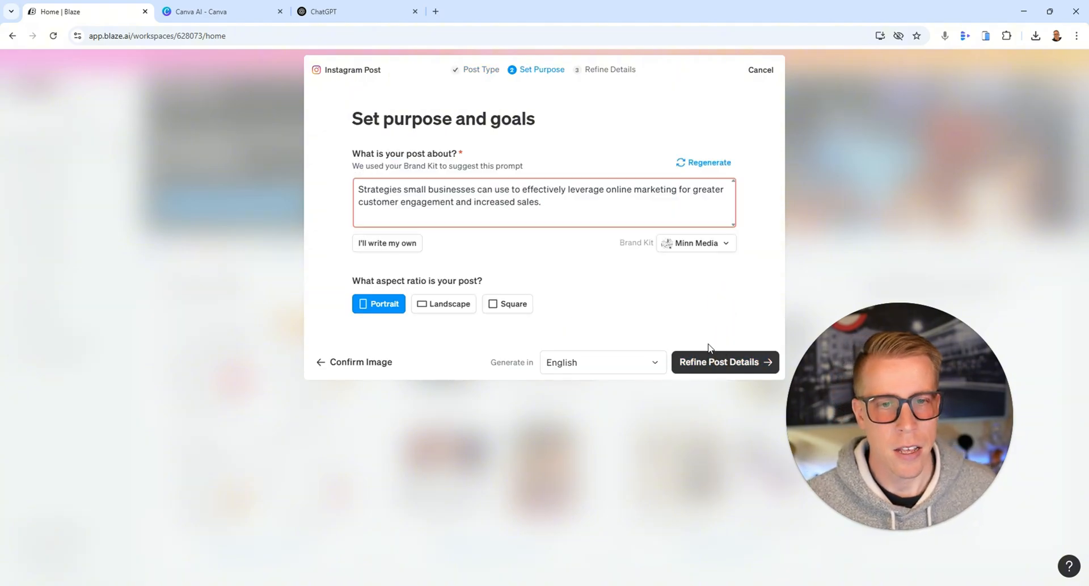
{"action": "left_click", "coordinate": [726, 362]}
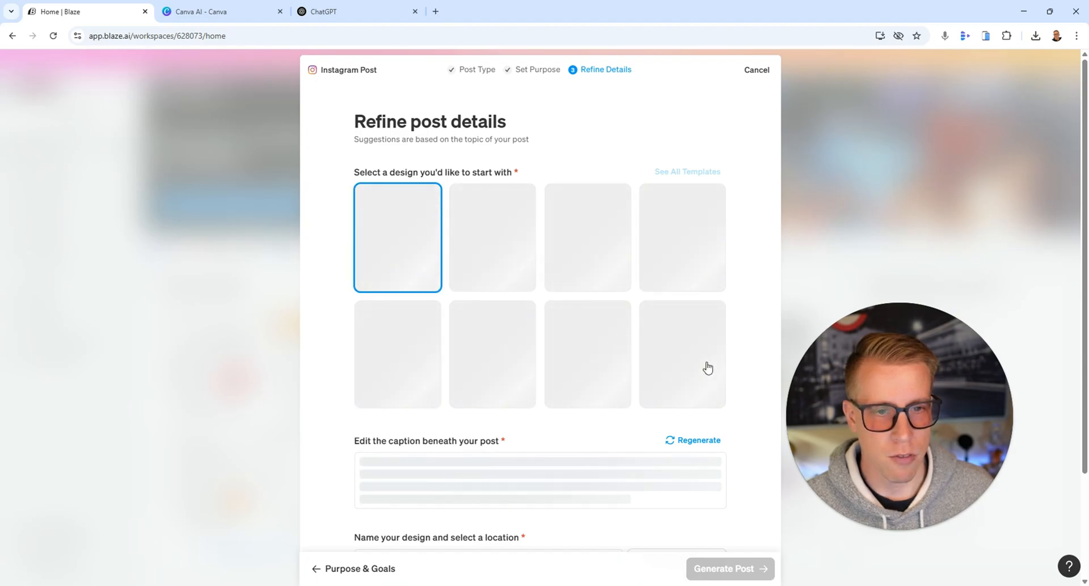
{"action": "mouse_move", "coordinate": [578, 271]}
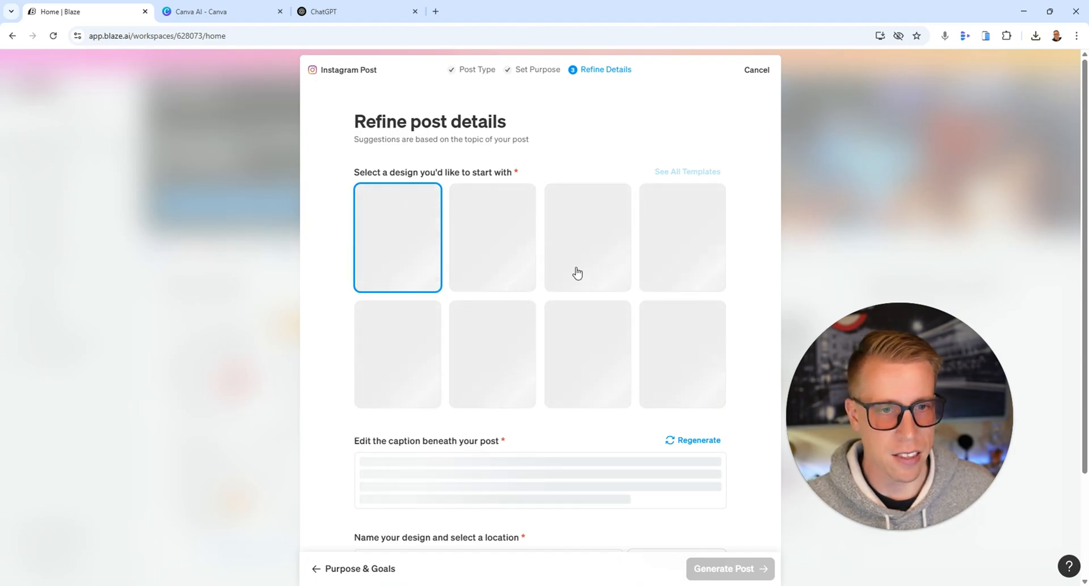
{"action": "left_click", "coordinate": [202, 11]}
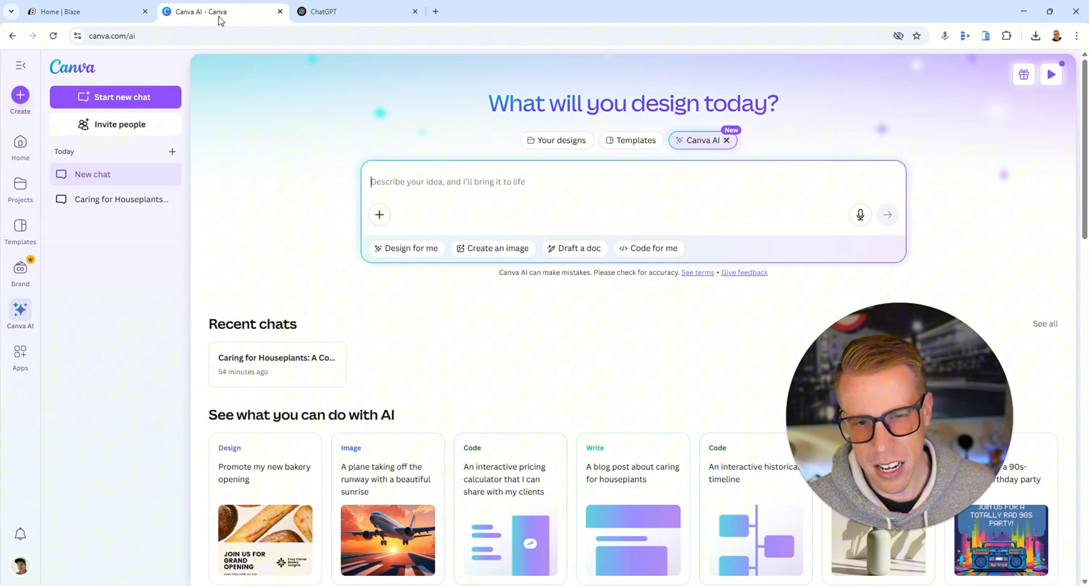
{"action": "left_click", "coordinate": [83, 11]}
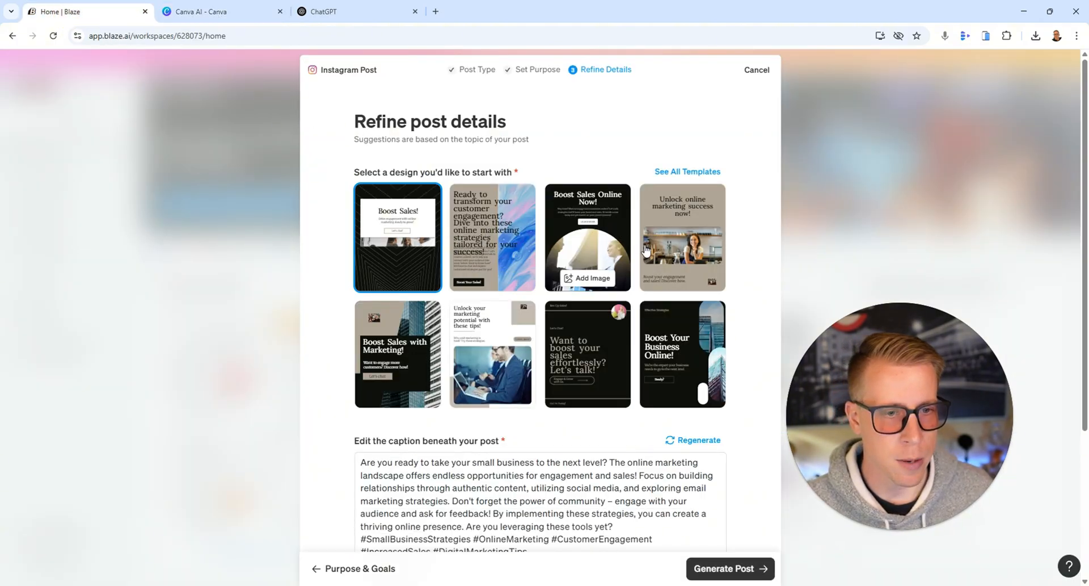
Step: Generate the post from the 'Unlock online marketing success now!' design
{"action": "left_click", "coordinate": [683, 237]}
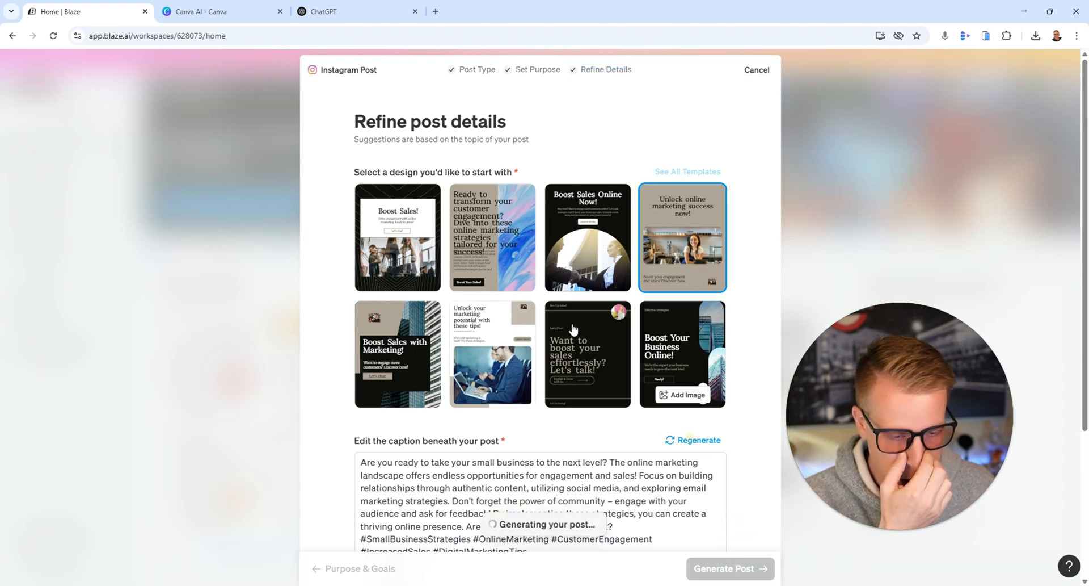
{"action": "left_click", "coordinate": [725, 568]}
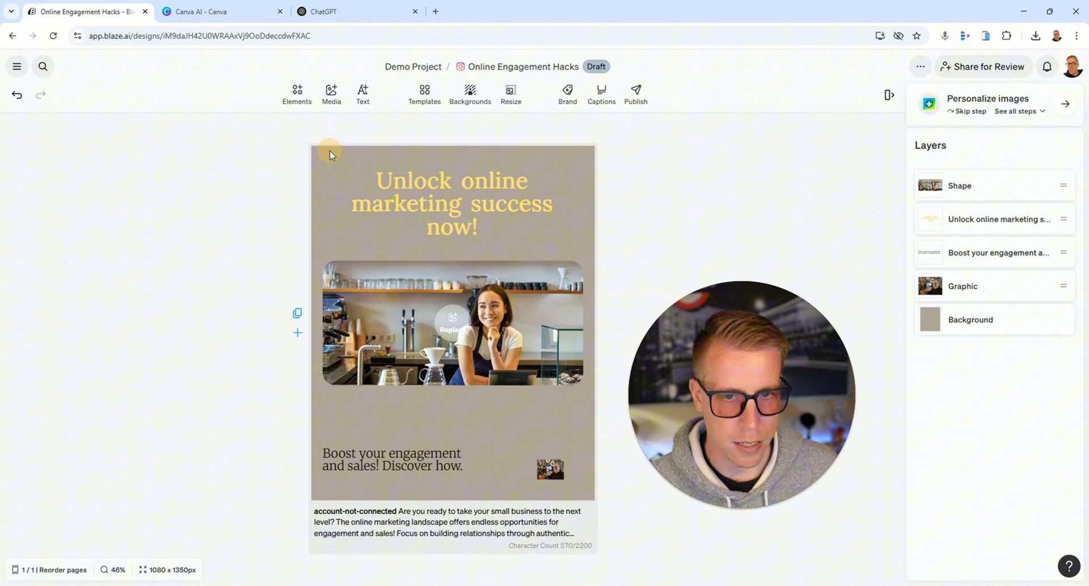
Step: Recolour the post's Background layer to the orange solid swatch
{"action": "left_click", "coordinate": [971, 319]}
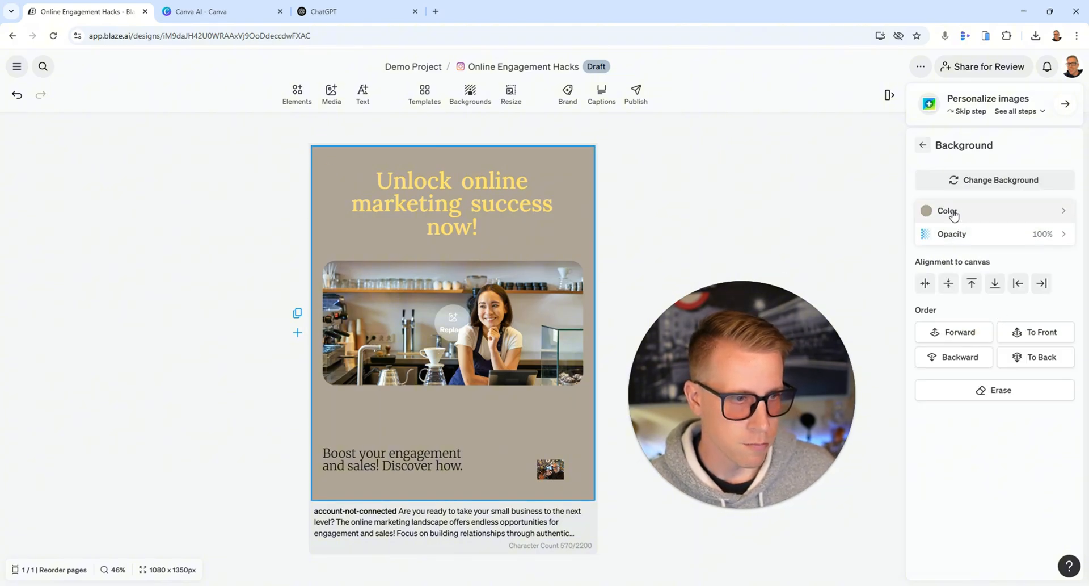
{"action": "left_click", "coordinate": [949, 210]}
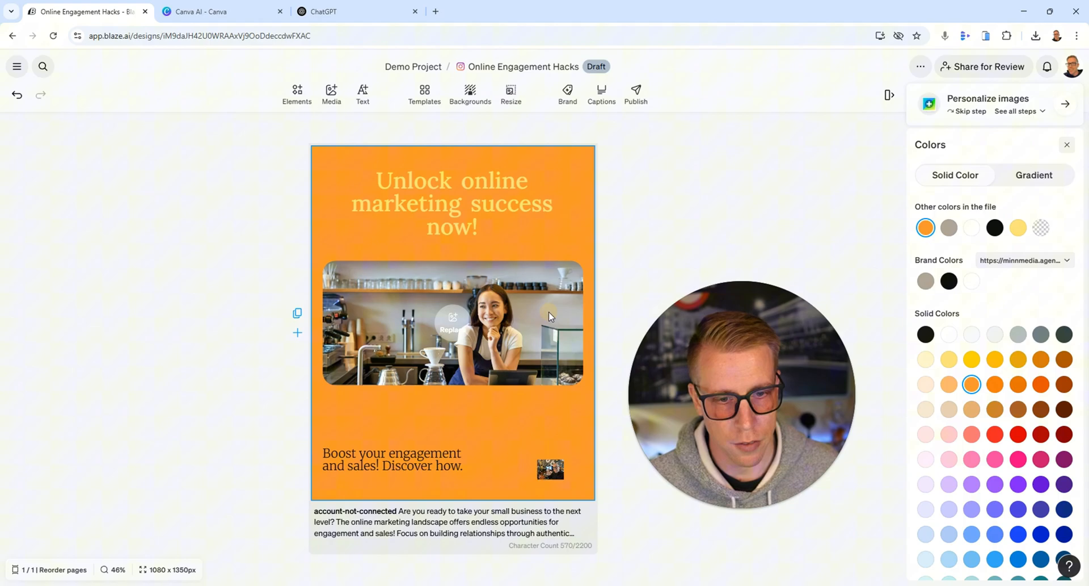
{"action": "left_click", "coordinate": [202, 11]}
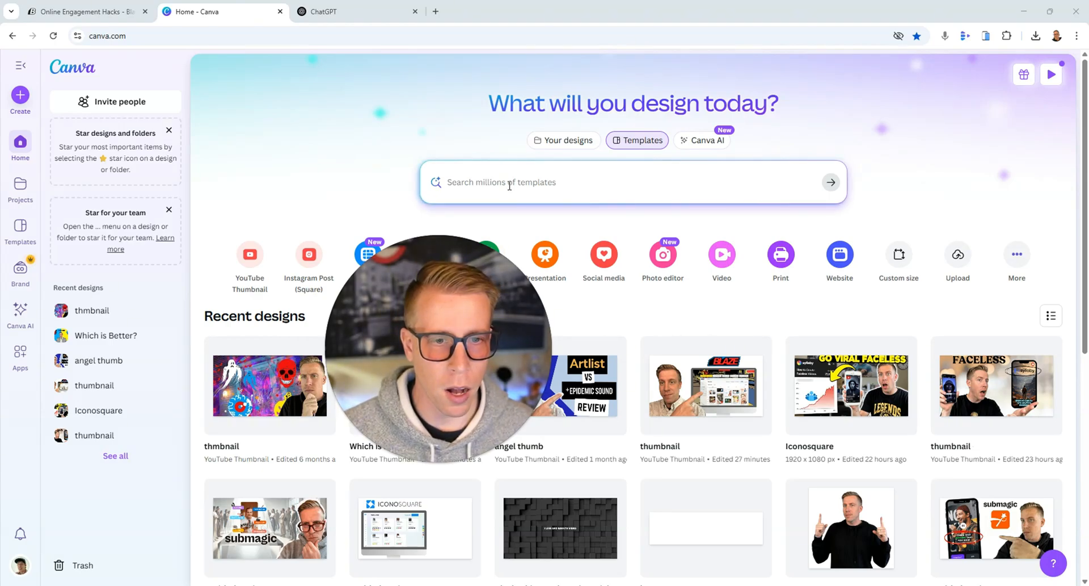
Step: Search Canva templates for 'instagram post' and preview the Blue White Playful About Me post
{"action": "type", "text": "instagram post"}
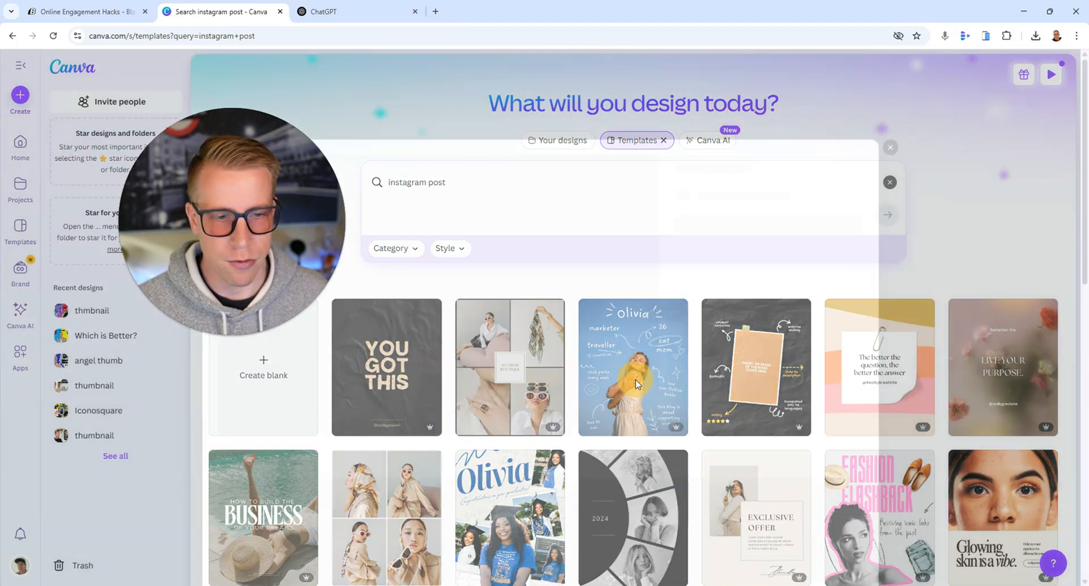
{"action": "left_click", "coordinate": [633, 366]}
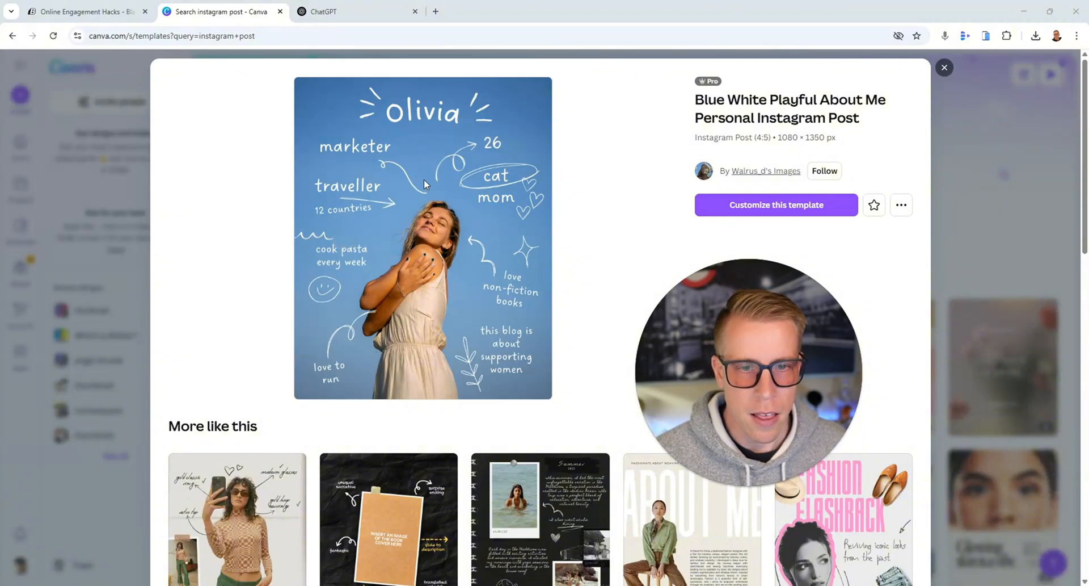
{"action": "mouse_move", "coordinate": [917, 82]}
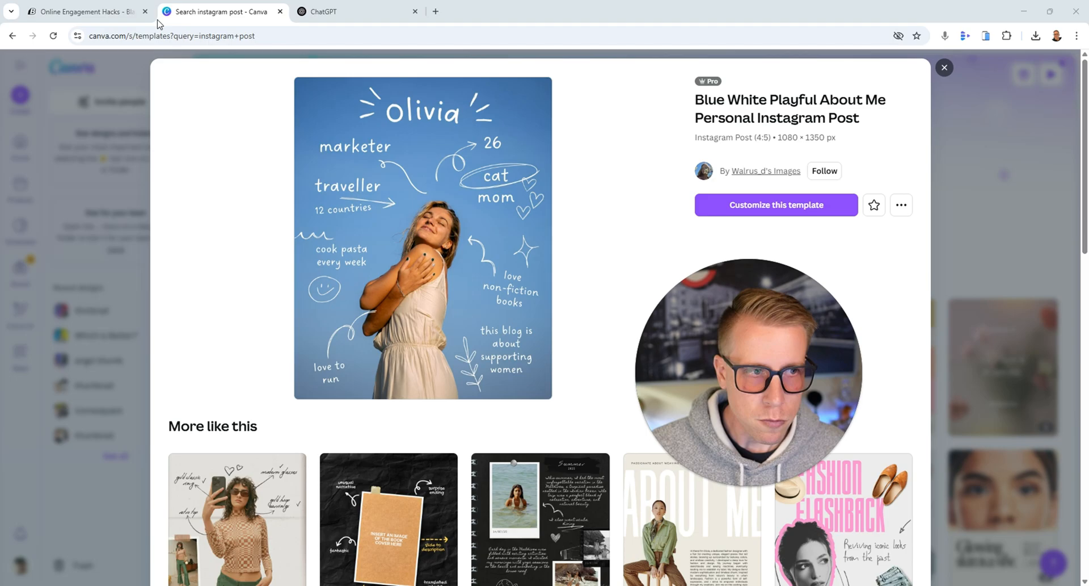
{"action": "left_click", "coordinate": [83, 11]}
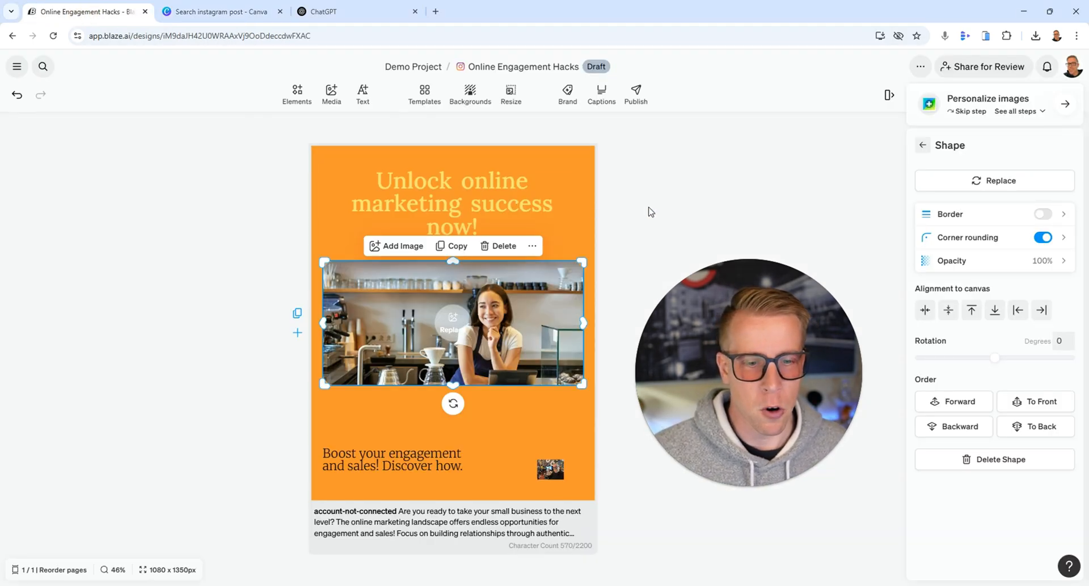
Step: Leave the post editor via the hamburger menu and go to the Blaze home dashboard
{"action": "left_click", "coordinate": [17, 67]}
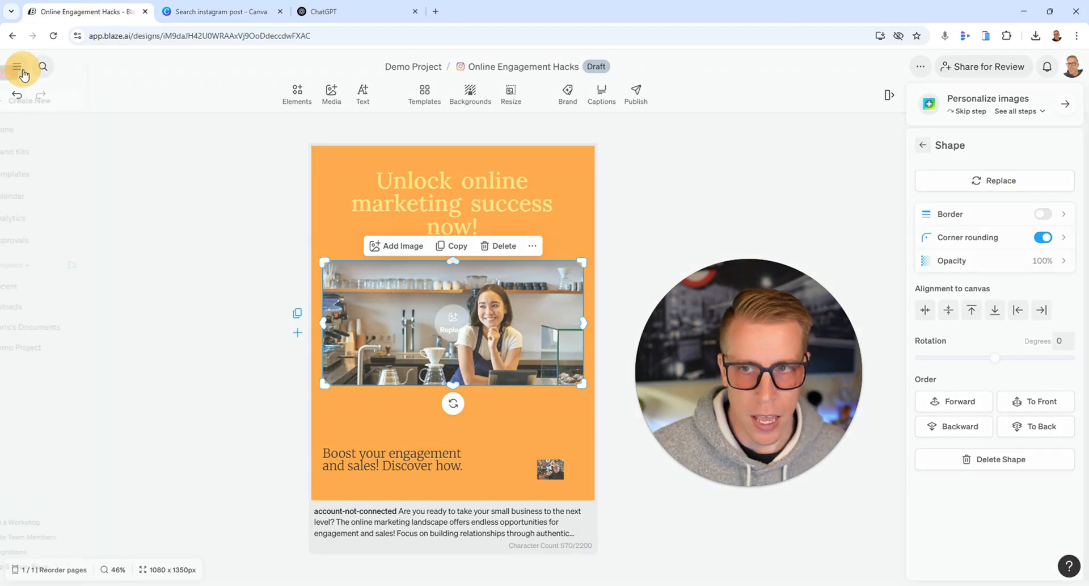
{"action": "left_click", "coordinate": [22, 67]}
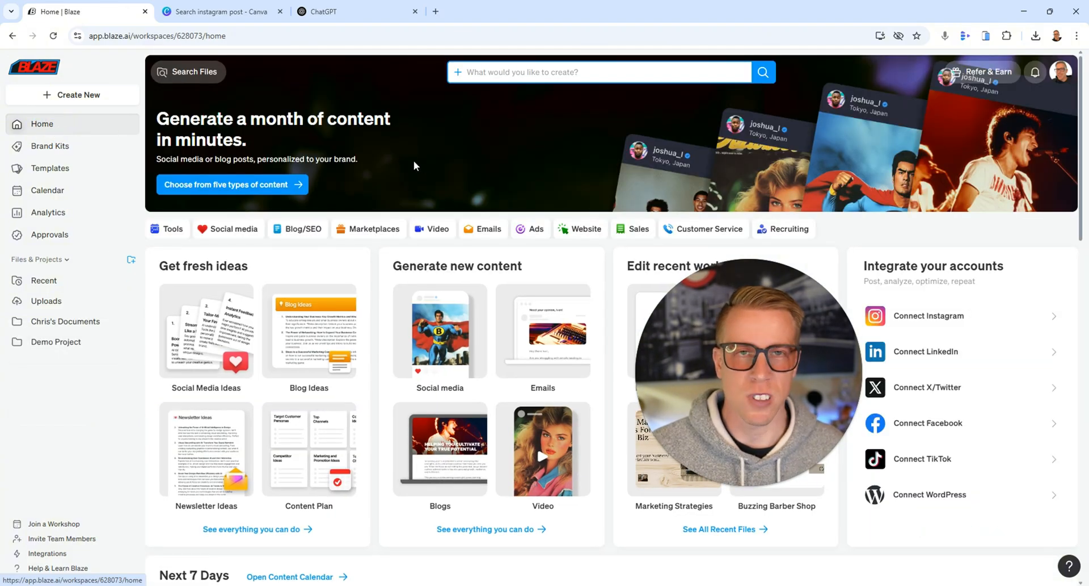